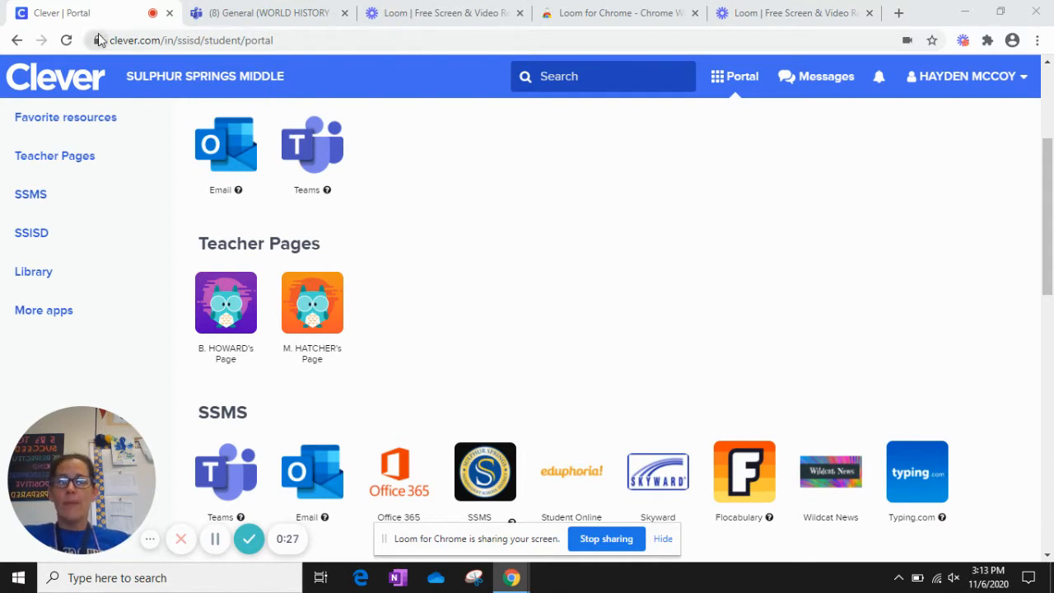
- Launch the school Outlook email from the Clever portal
click(226, 144)
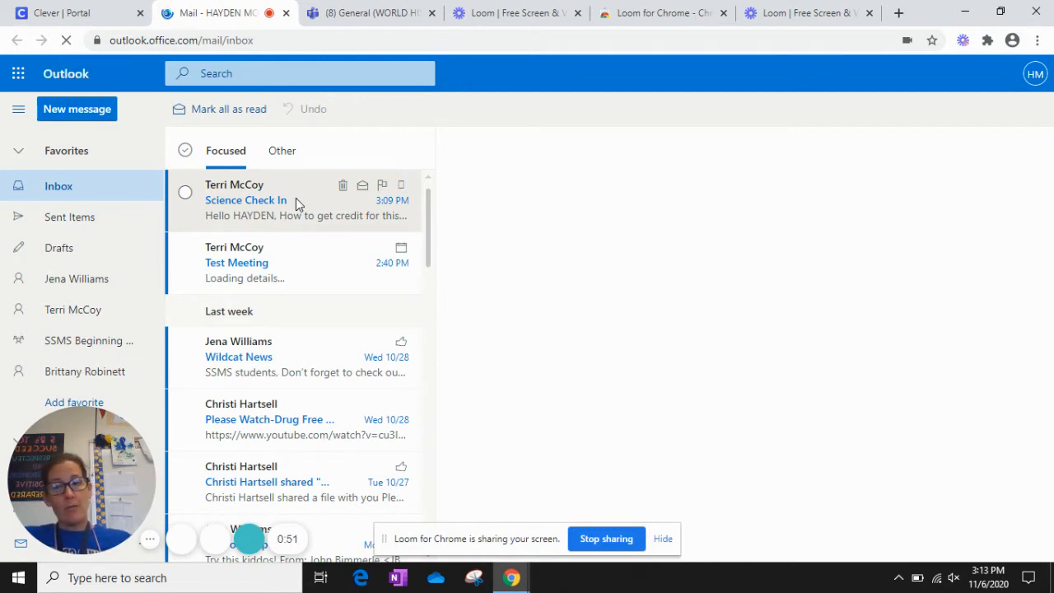
- Open the Science Check In message from the Focused inbox into the reading pane
click(248, 539)
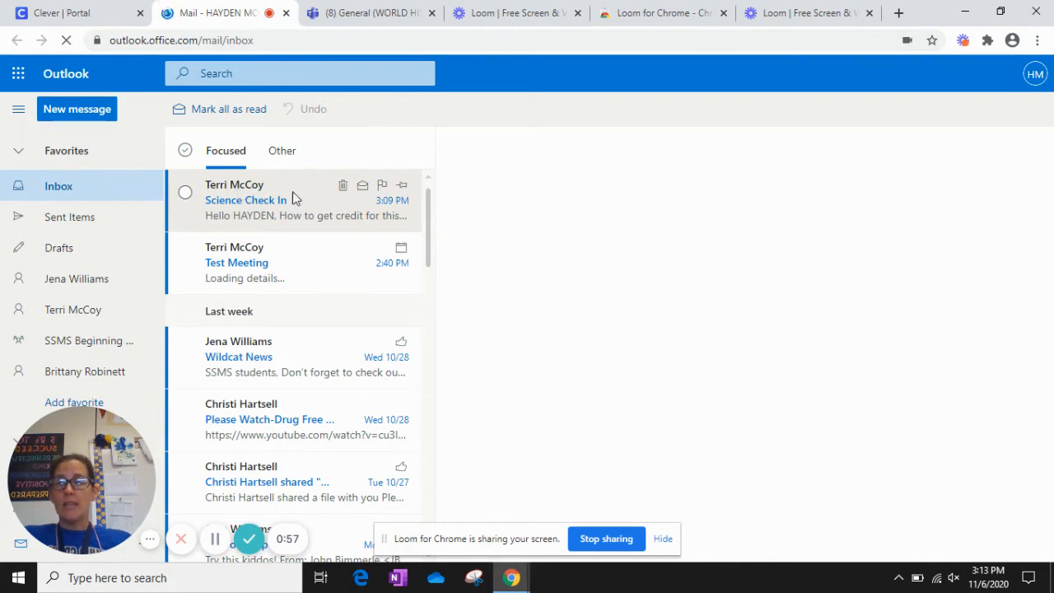
mouse_move(303, 218)
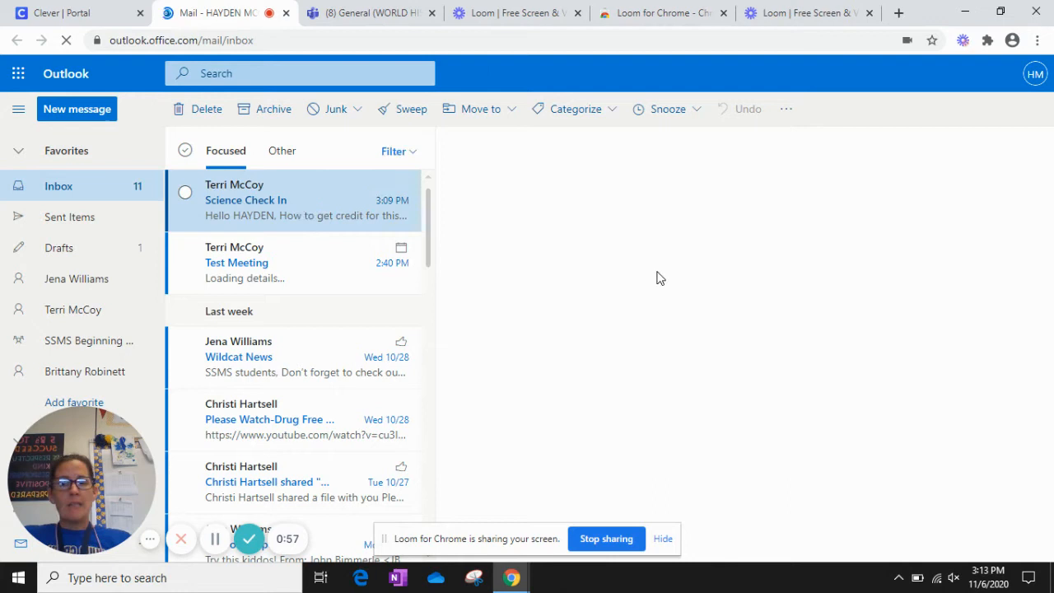
click(246, 200)
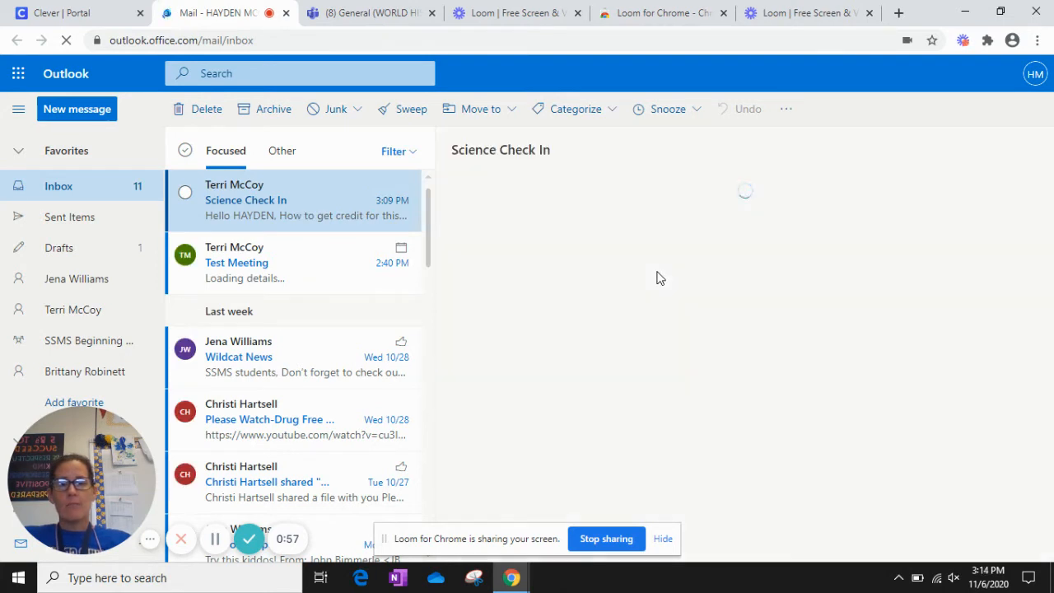
mouse_move(577, 196)
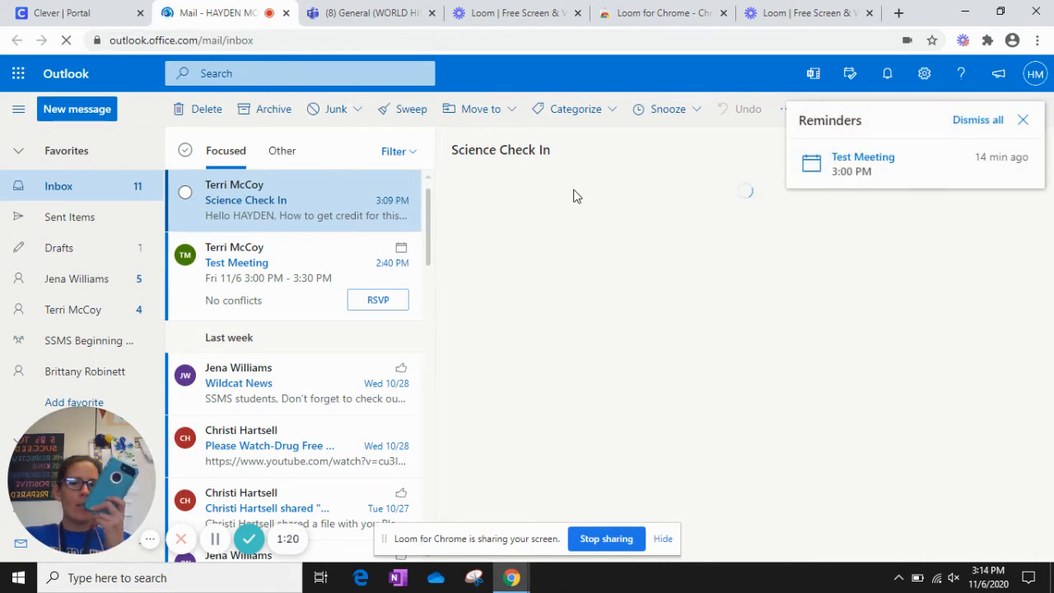
click(245, 199)
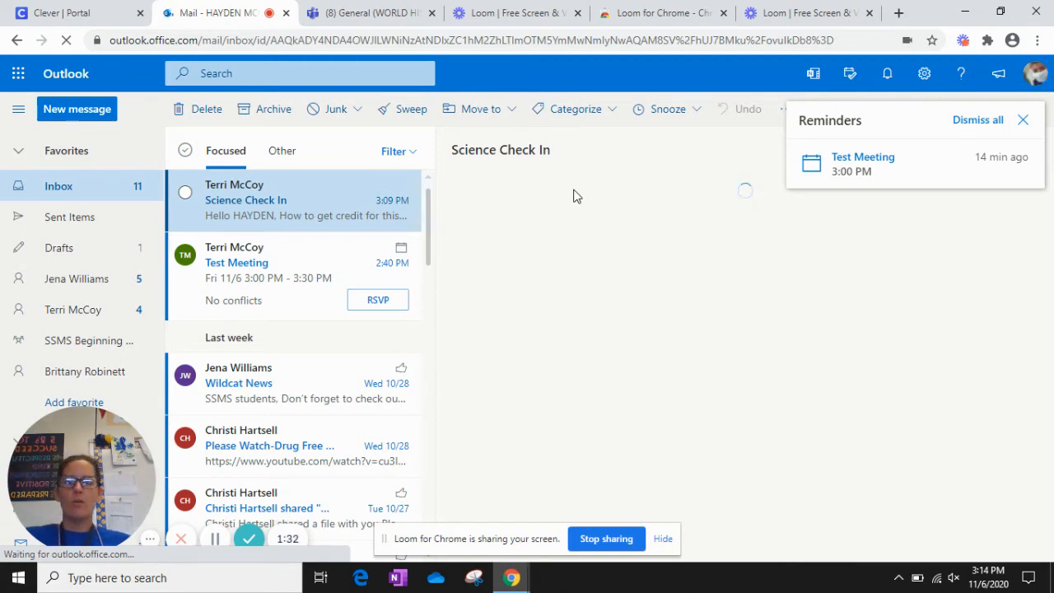
- Load the Science Check In body fully and close the Reminders pane
click(245, 199)
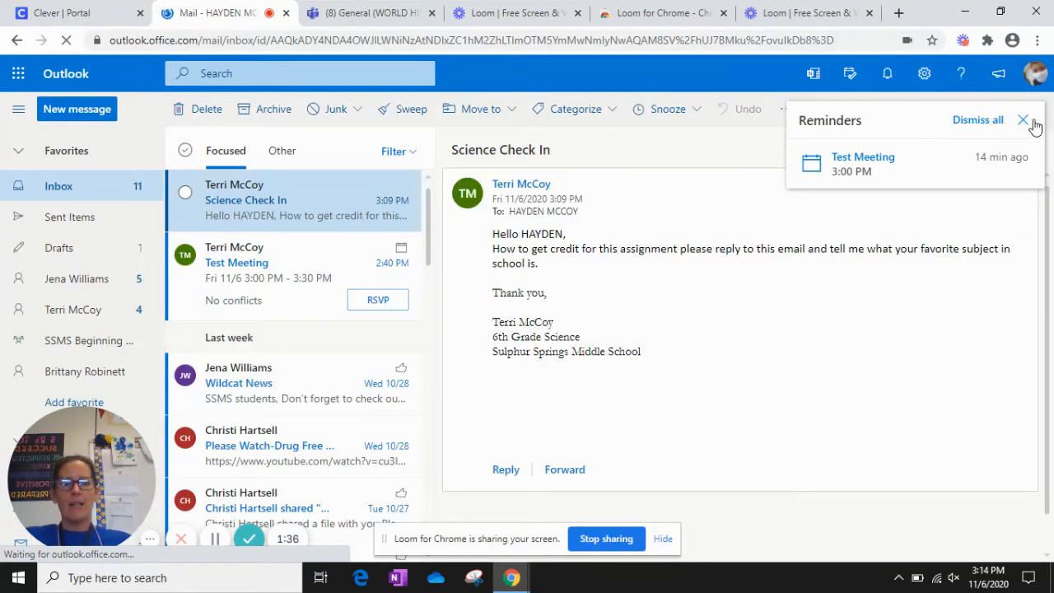
click(1023, 120)
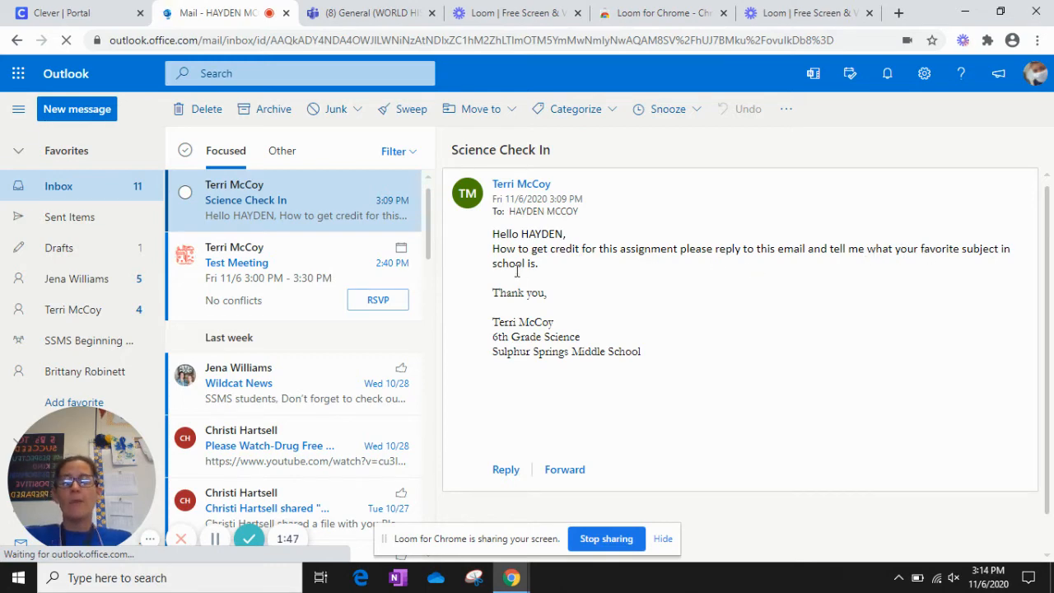
mouse_move(547, 300)
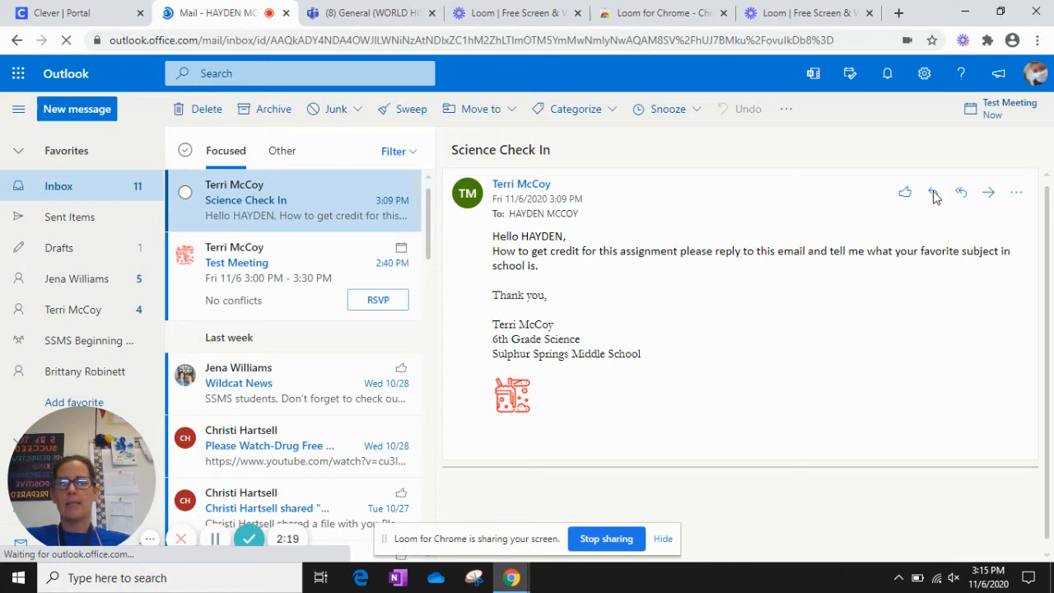
click(936, 191)
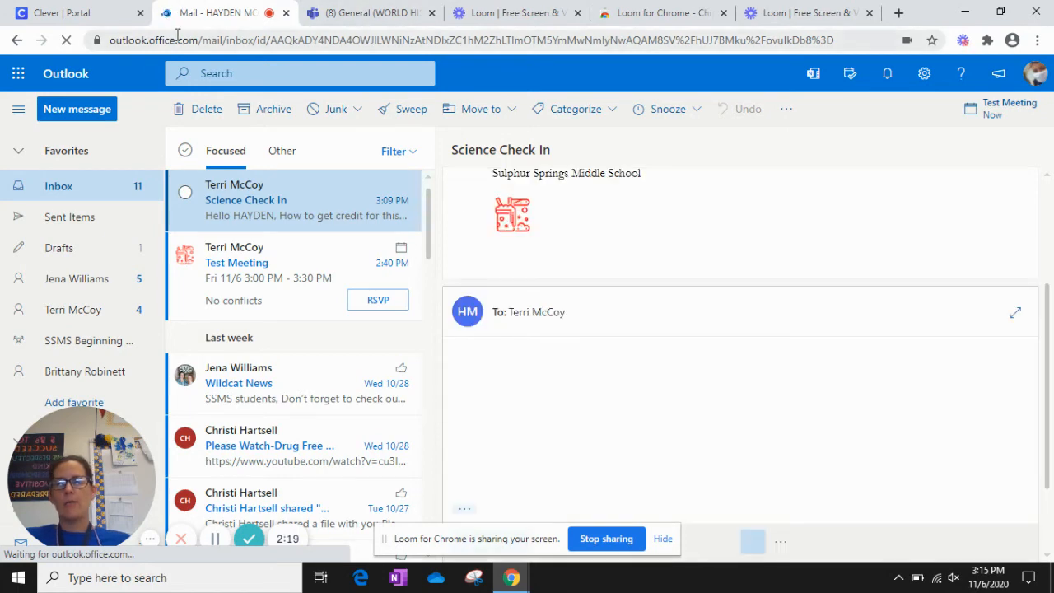
click(684, 360)
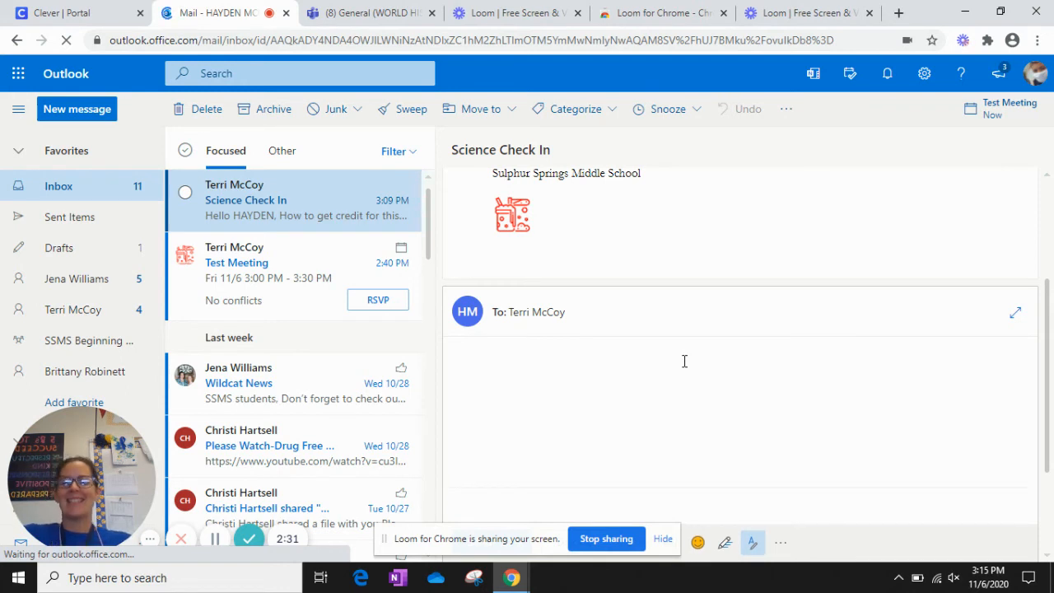
text(Science)
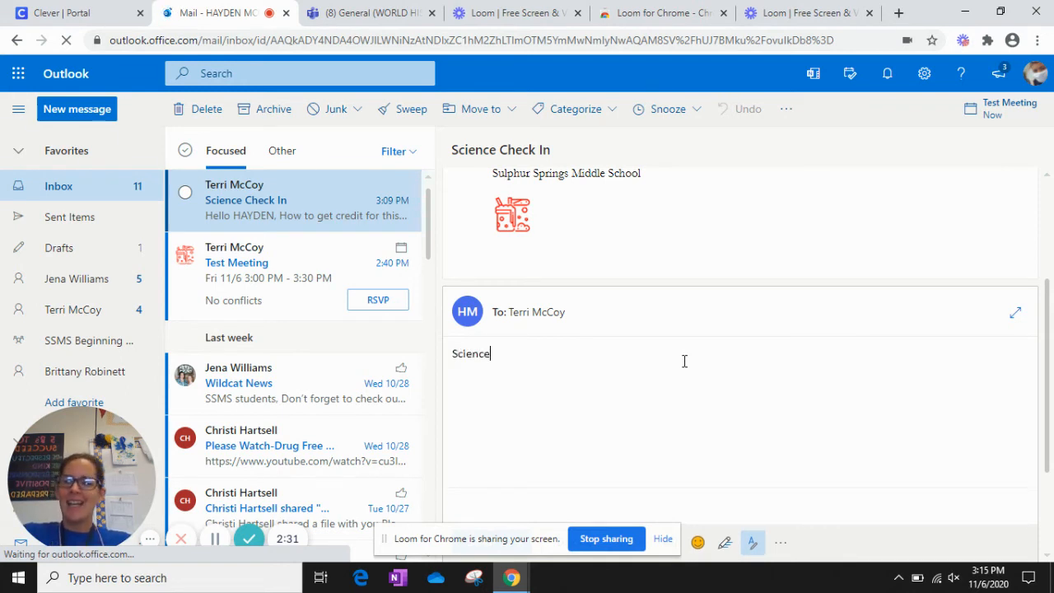
text(!!!)
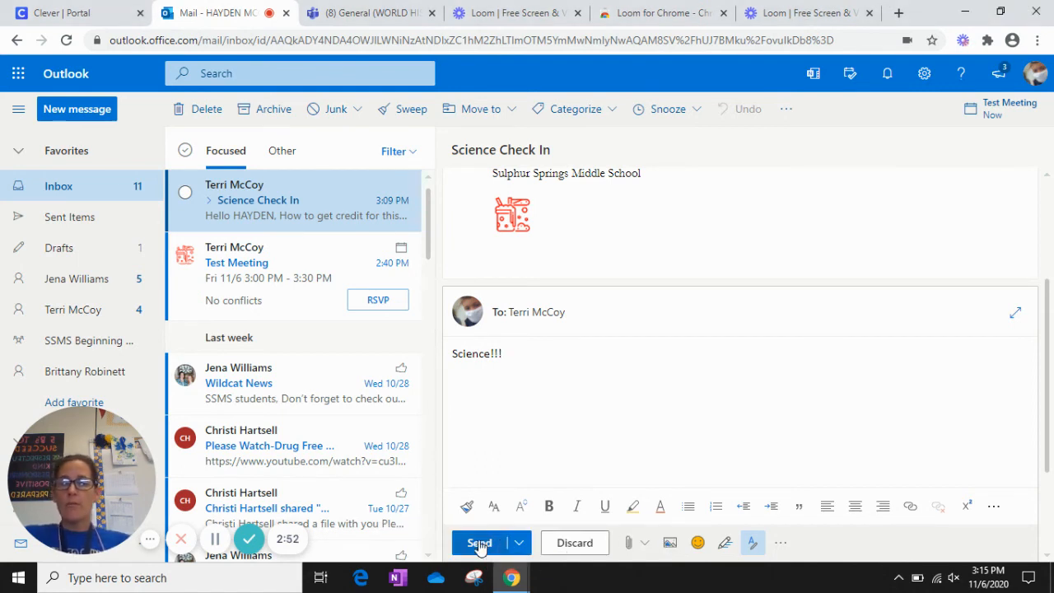
click(479, 542)
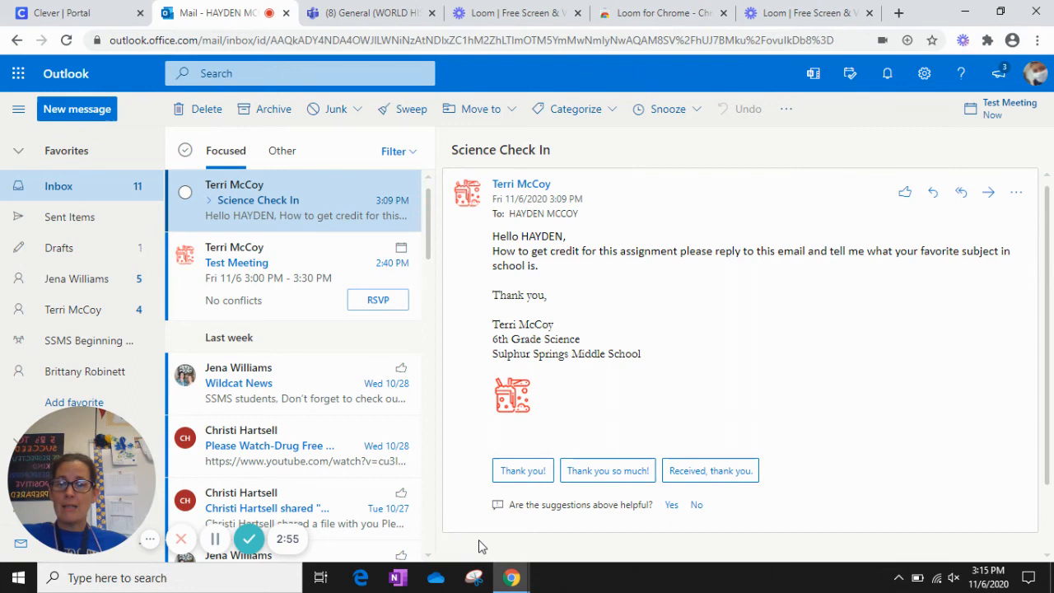